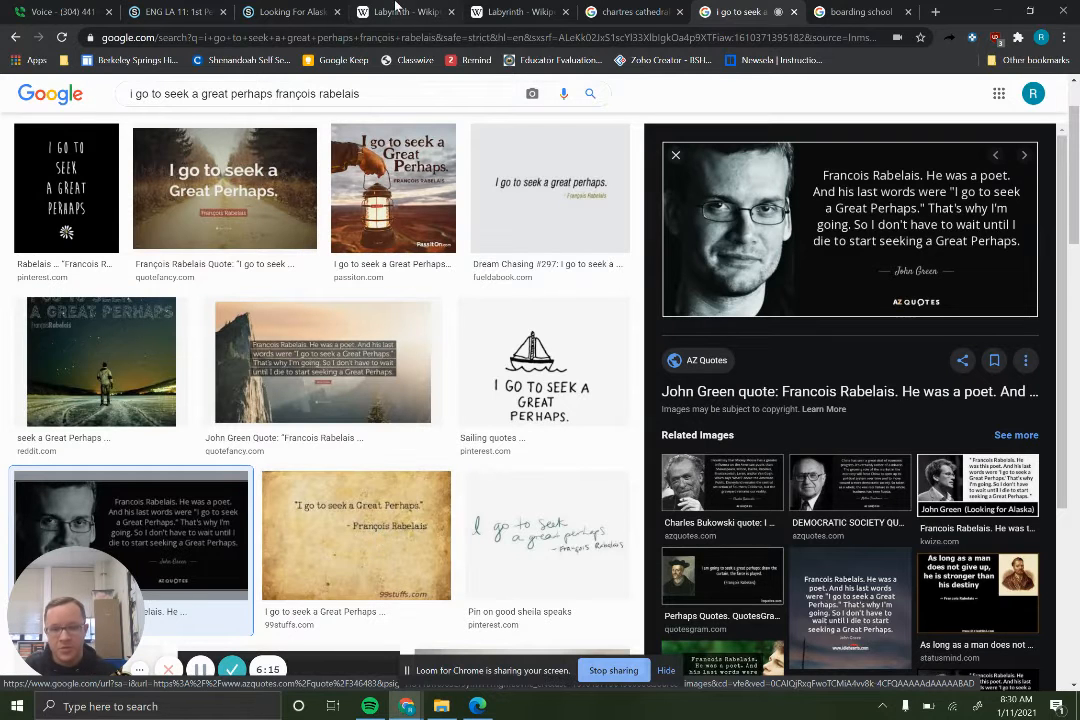
mouse_move(415, 9)
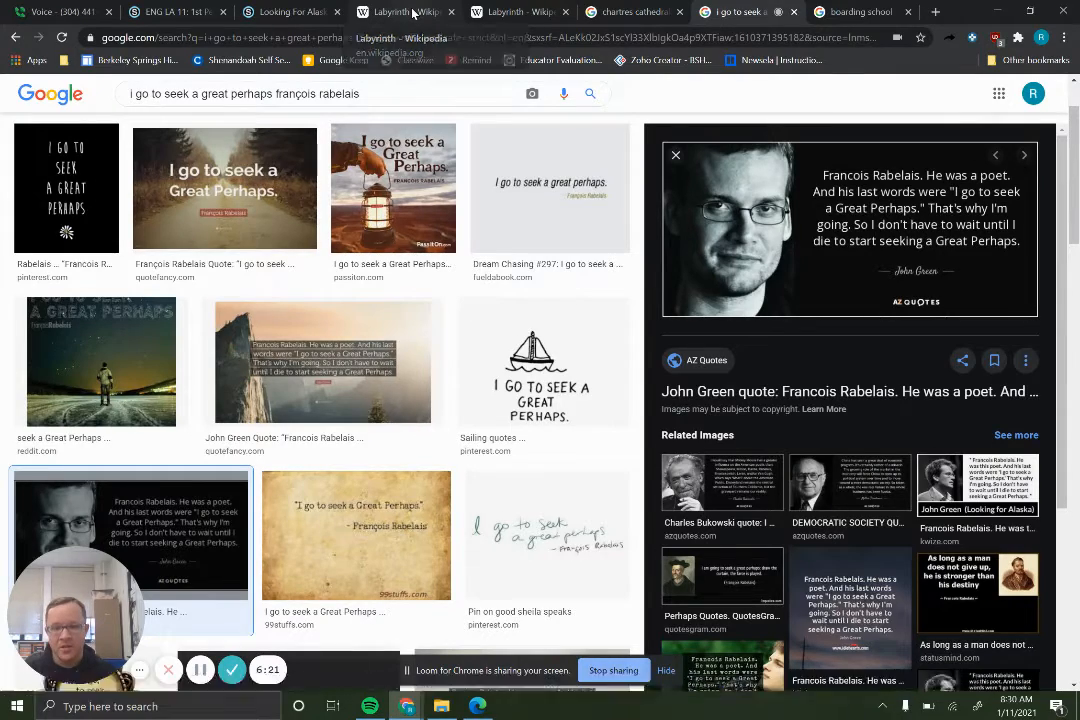
Bring up the Wikipedia Labyrinth article and remove the highlight from its Greek mythology intro.
click(400, 11)
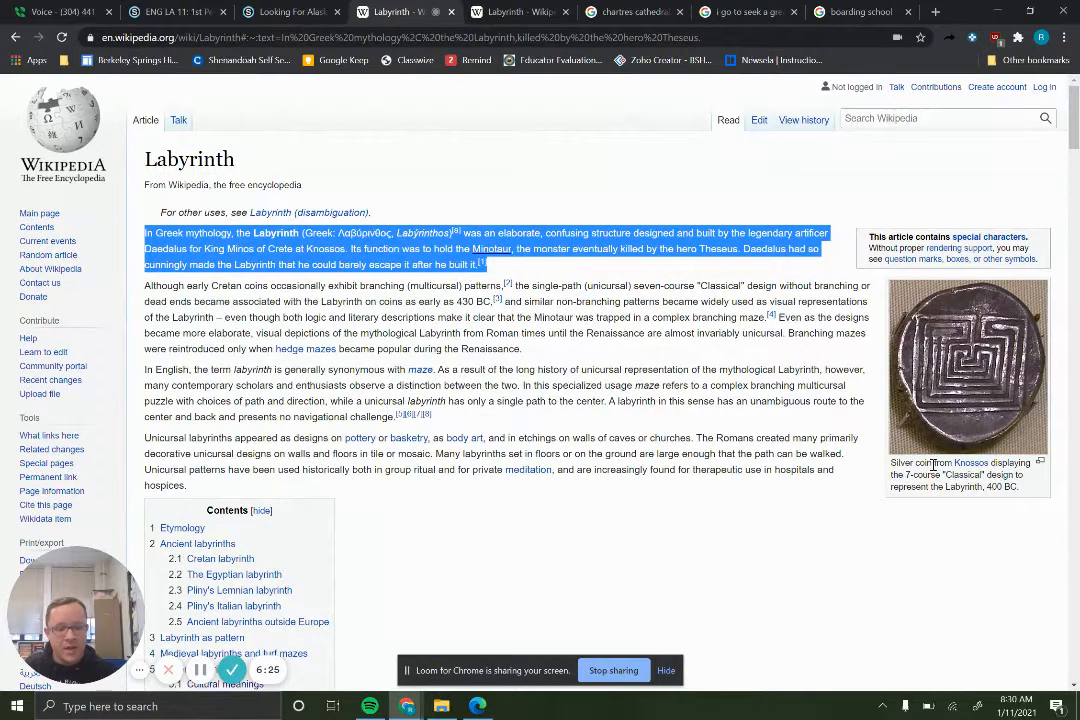
mouse_move(606, 333)
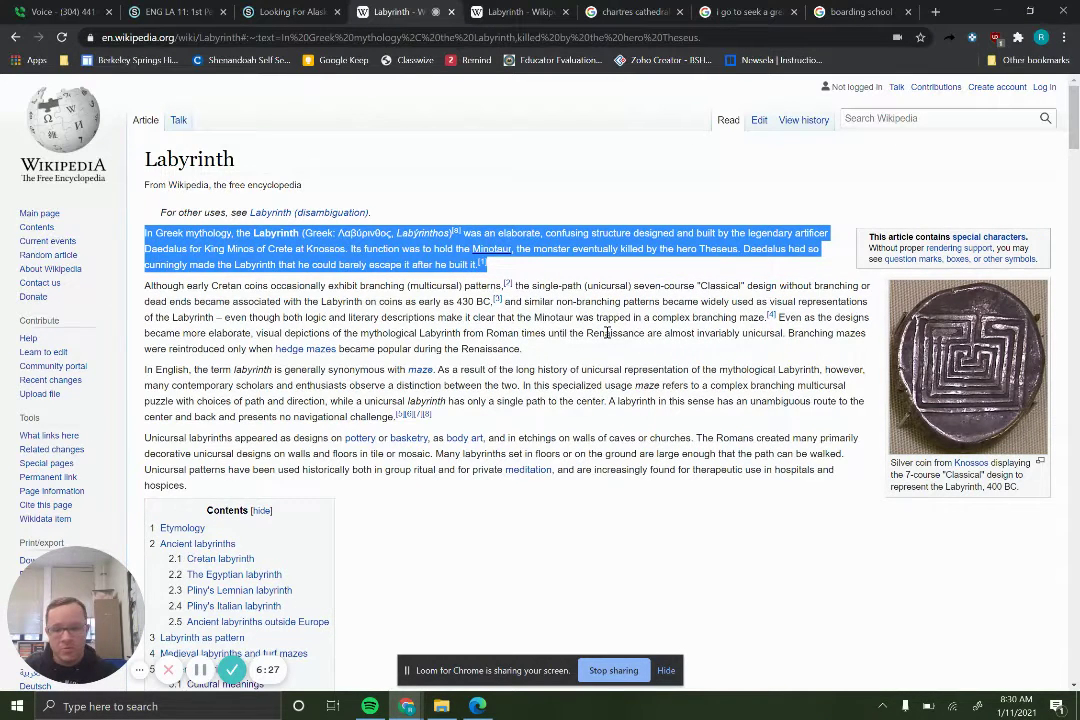
mouse_move(368, 316)
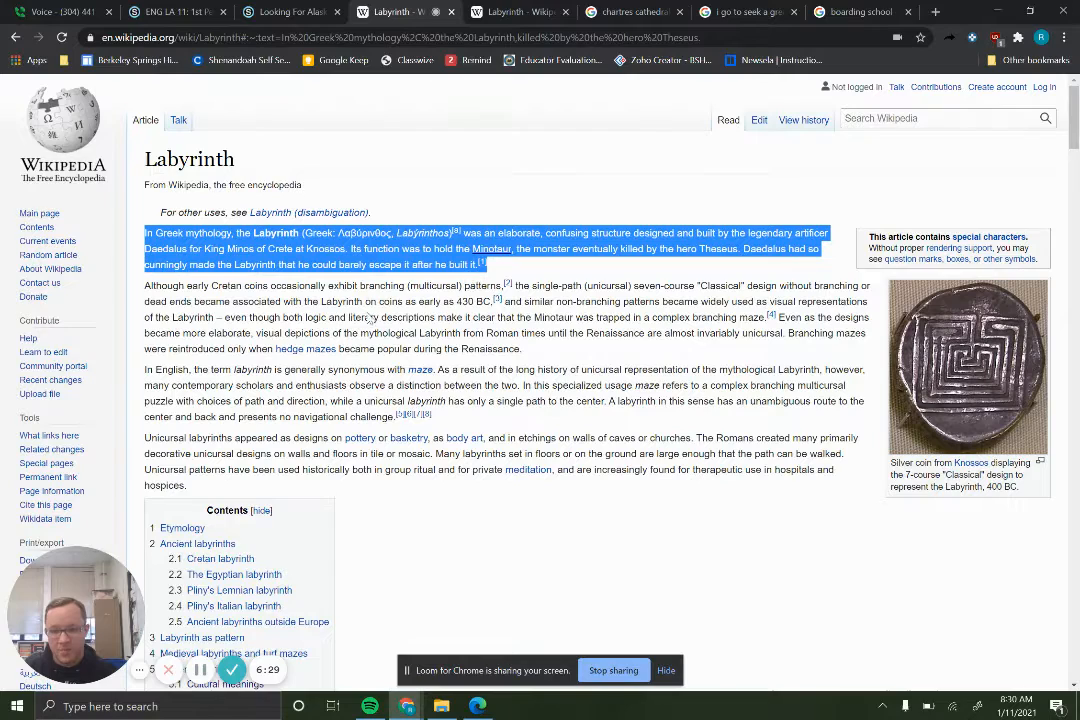
click(373, 318)
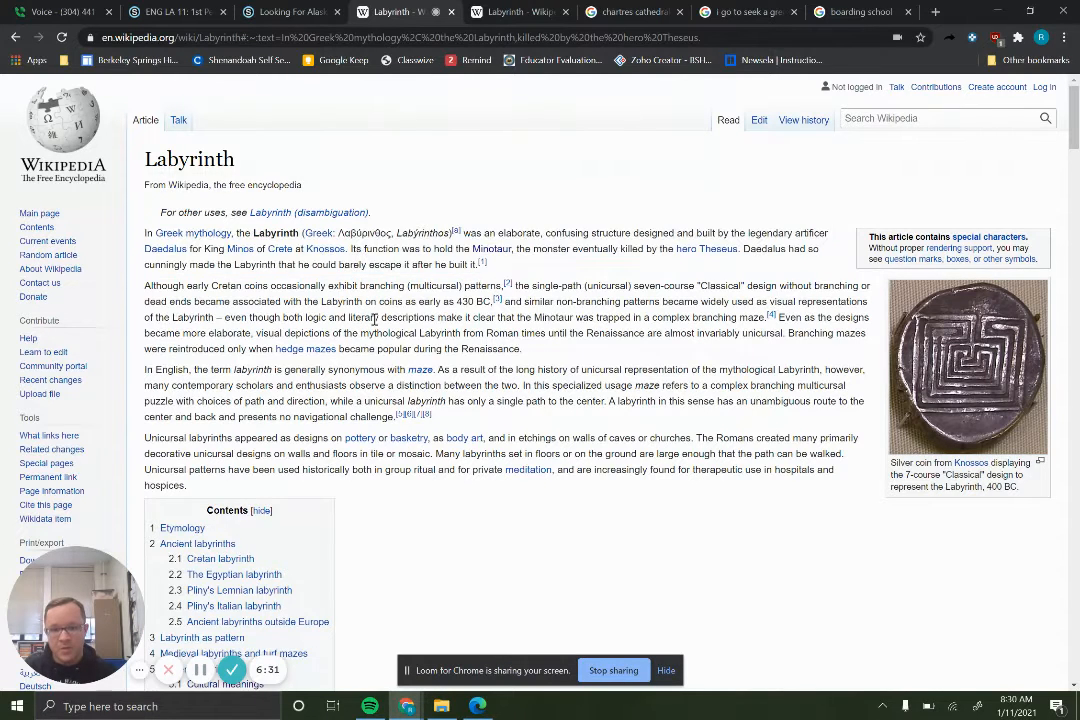
mouse_move(490, 268)
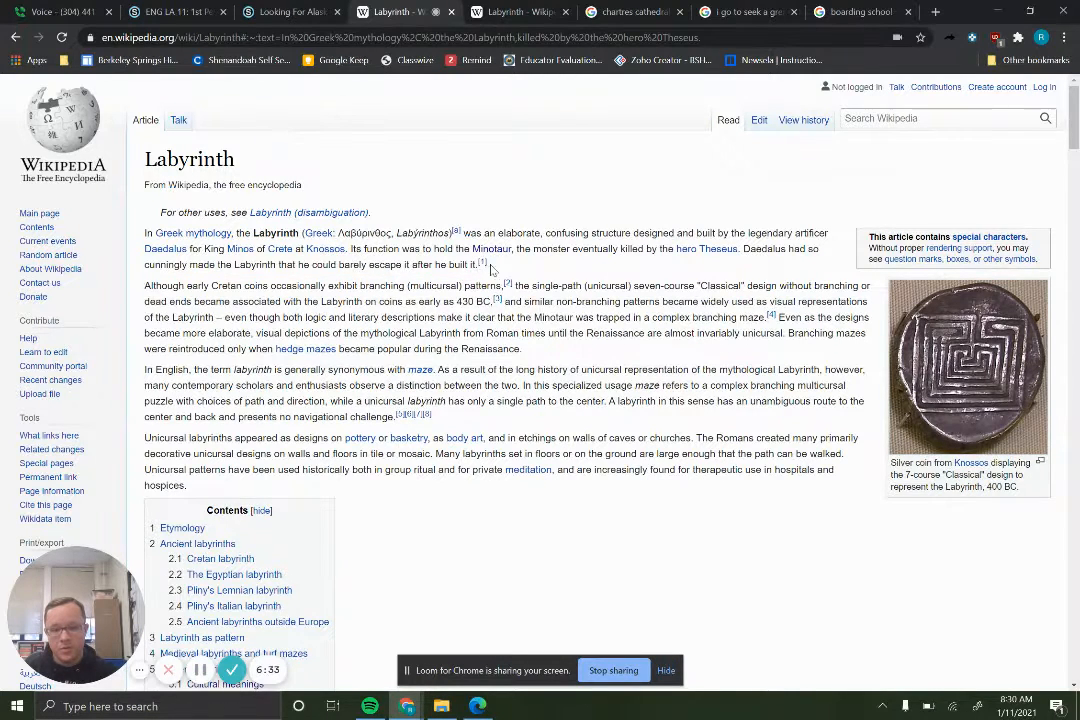
mouse_move(484, 248)
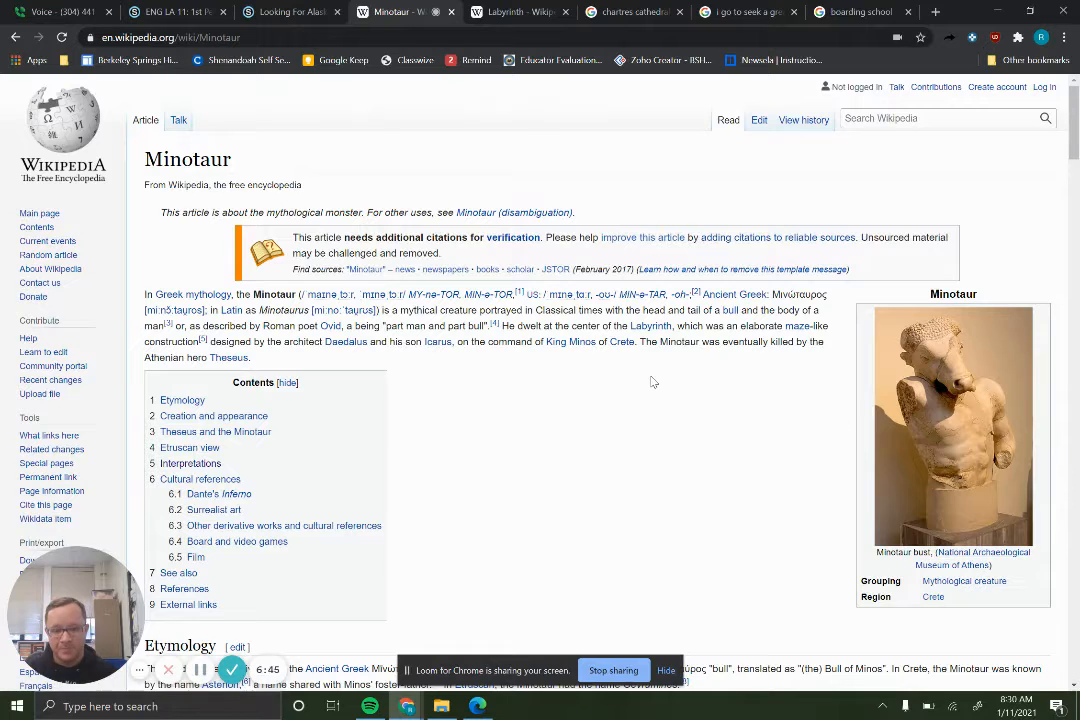
mouse_move(567, 330)
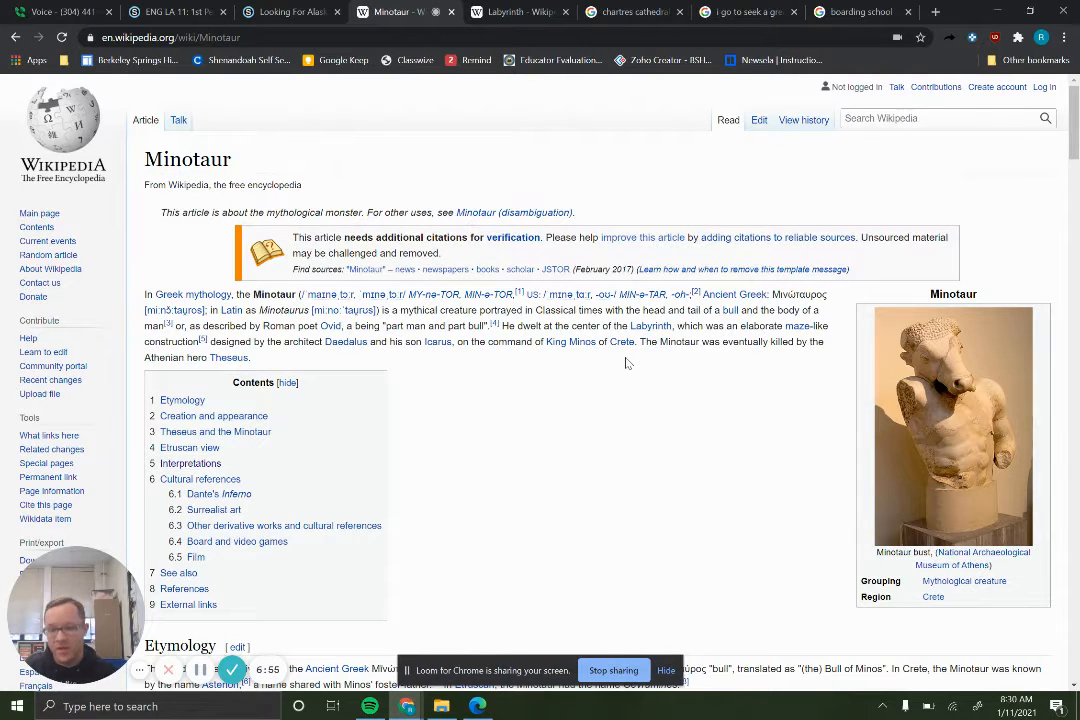
Scroll the Labyrinth article through Ancient labyrinths down to the 'Labyrinth as pattern' gallery.
click(509, 11)
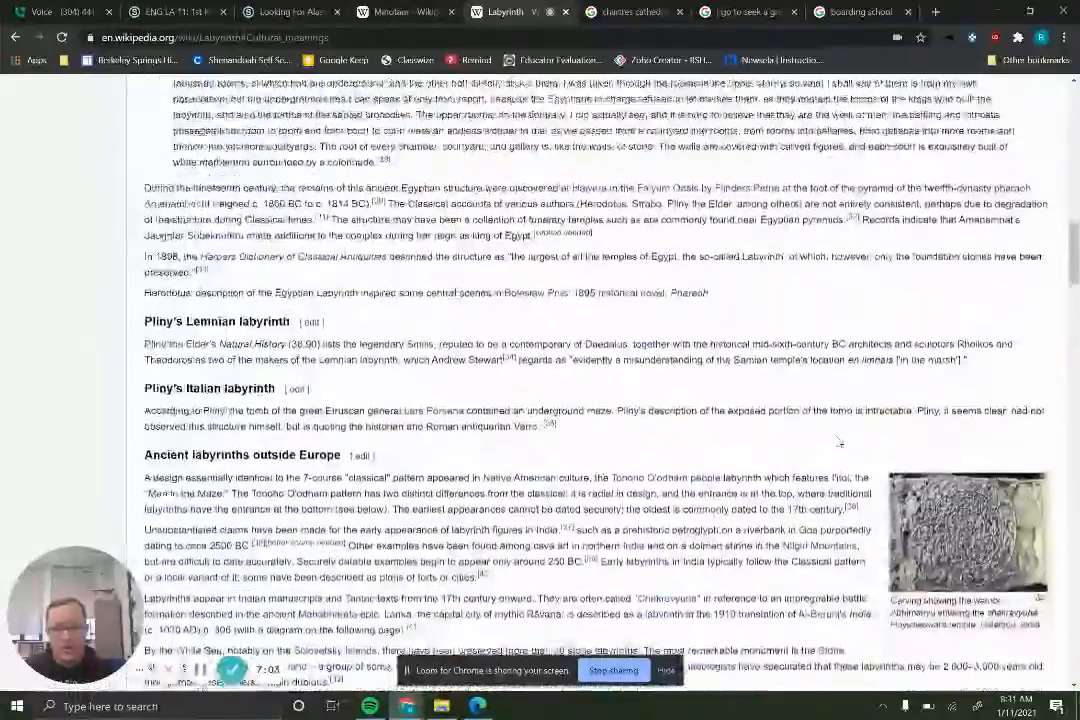
scroll(down, 3)
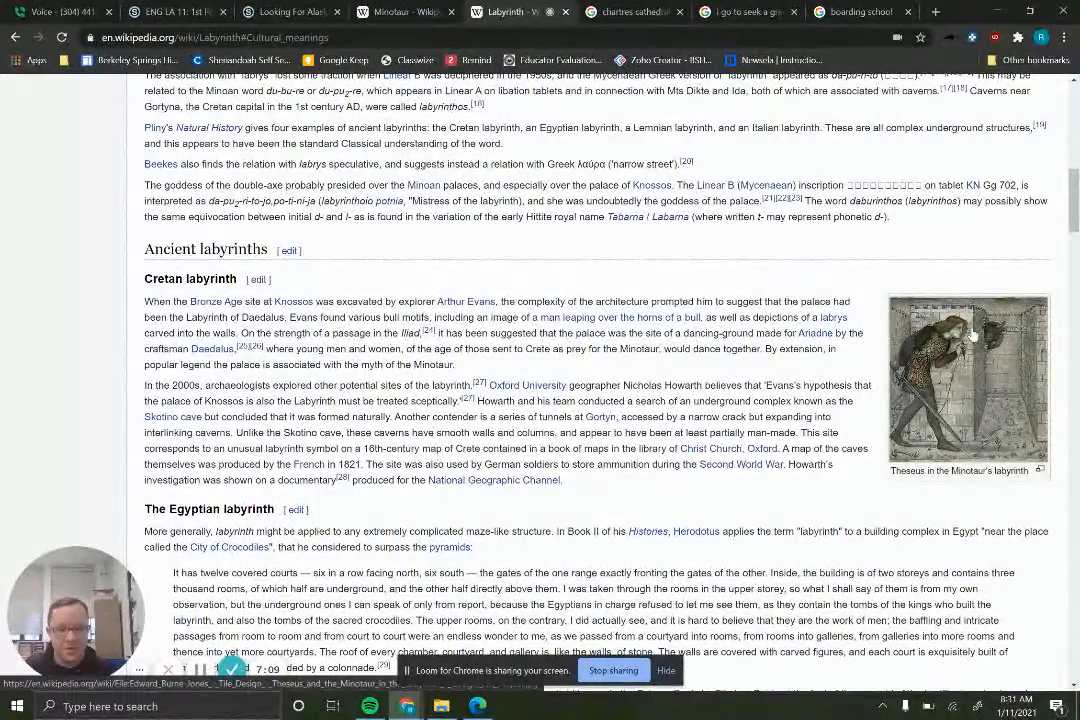
mouse_move(994, 343)
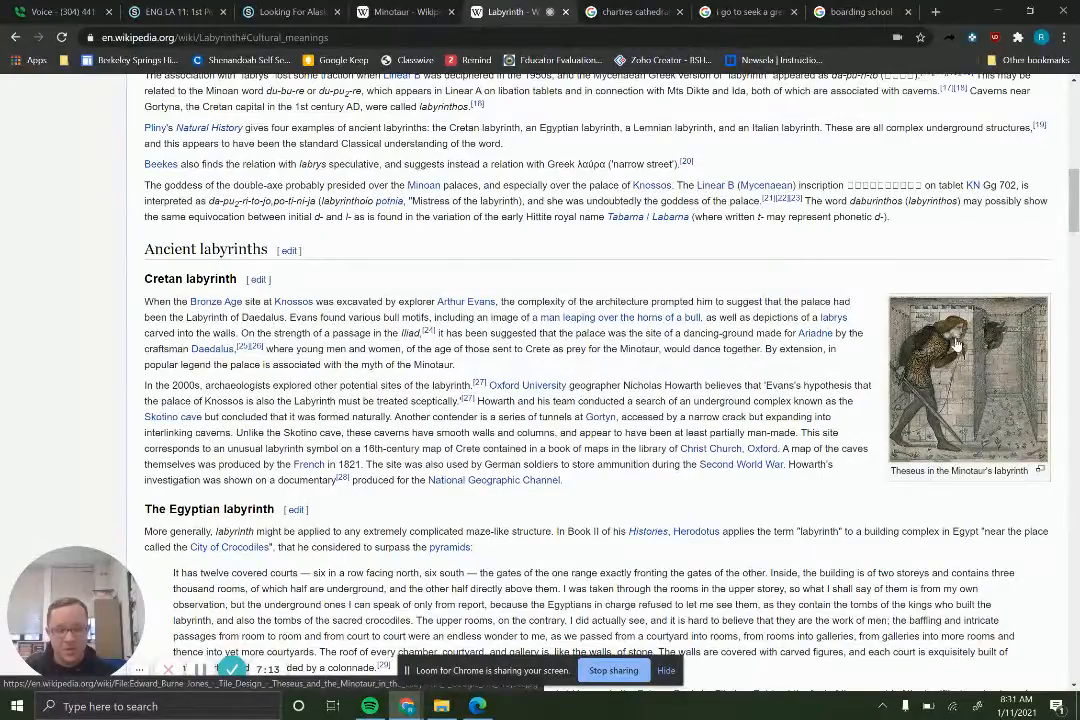
scroll(down, 3)
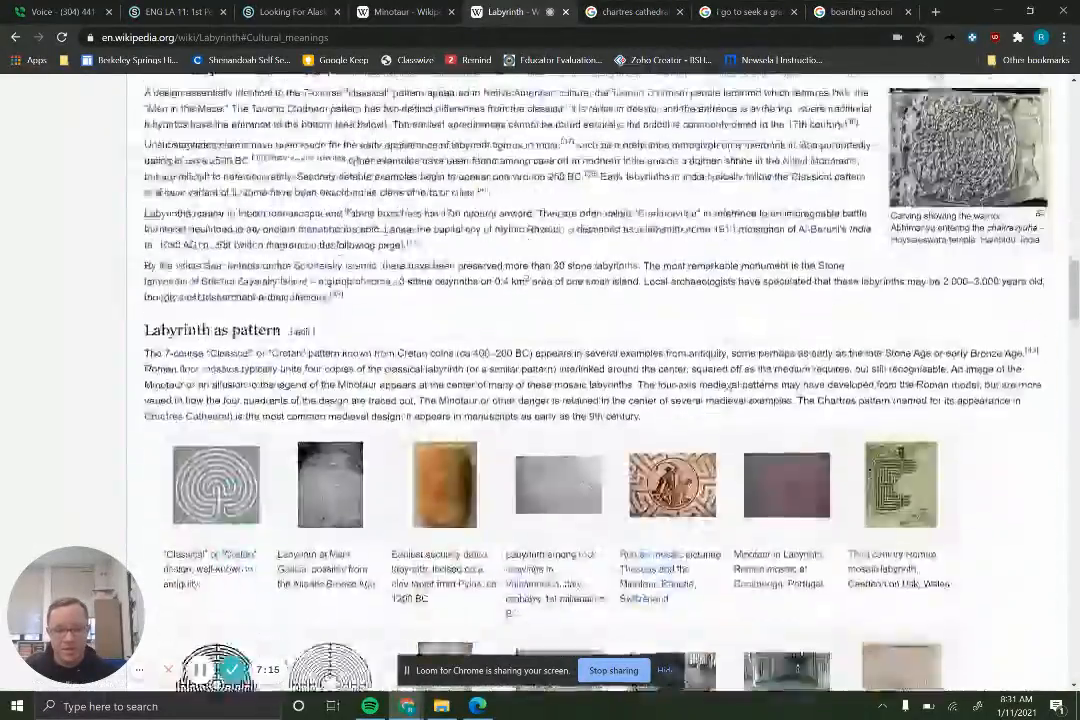
scroll(down, 3)
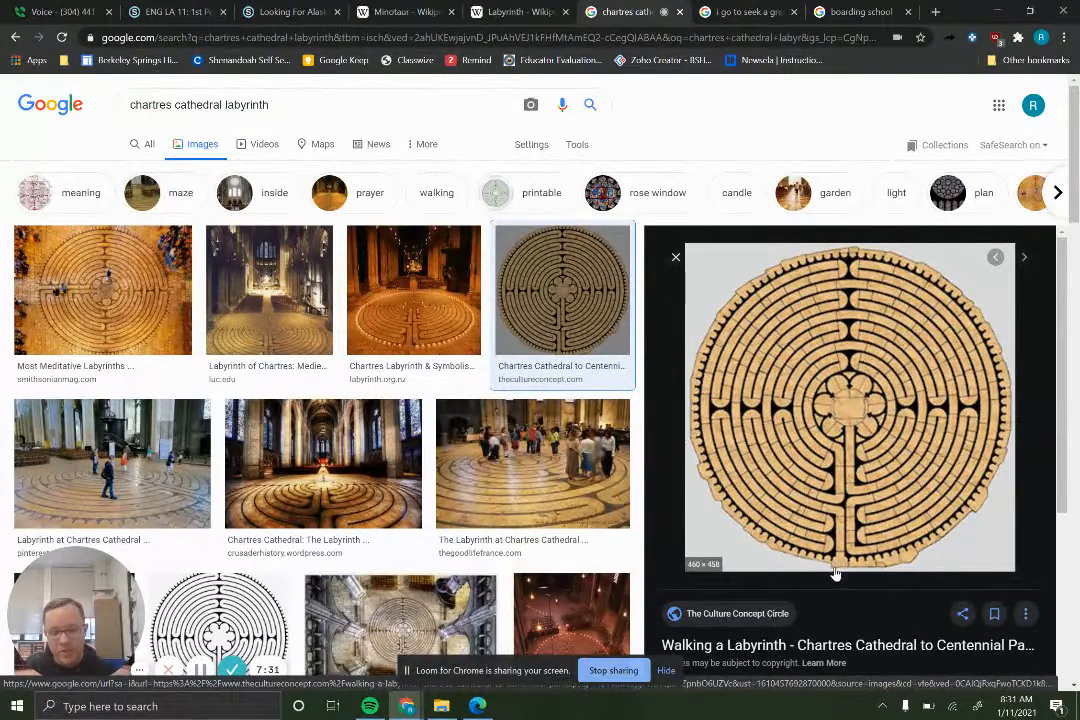
mouse_move(785, 398)
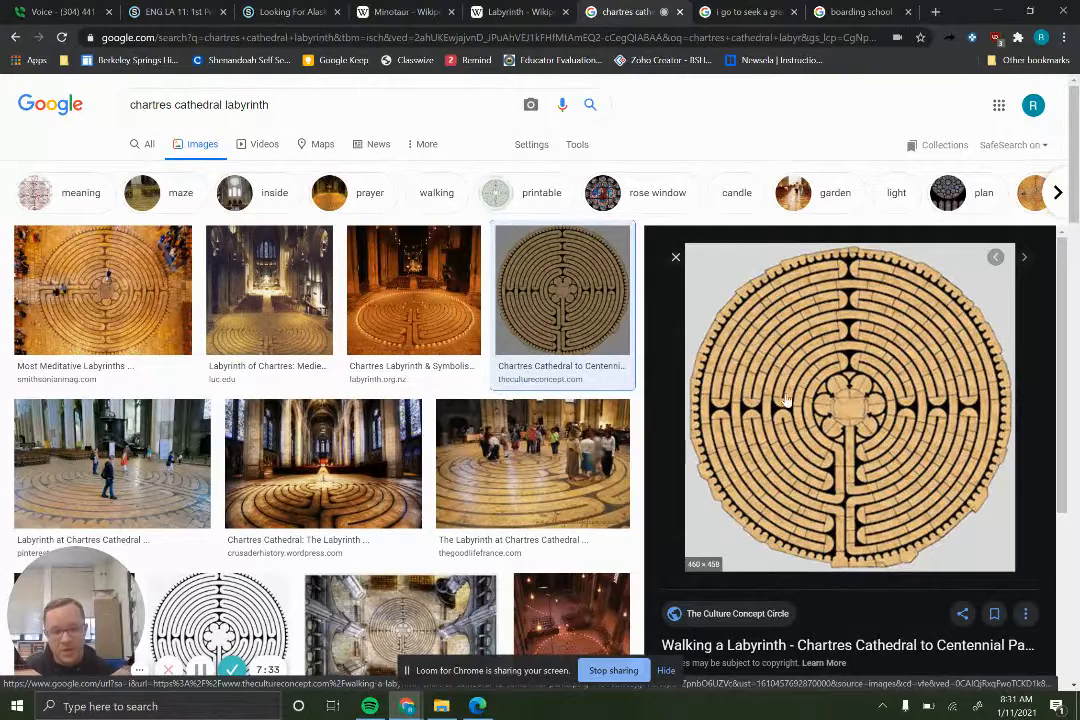
mouse_move(849, 408)
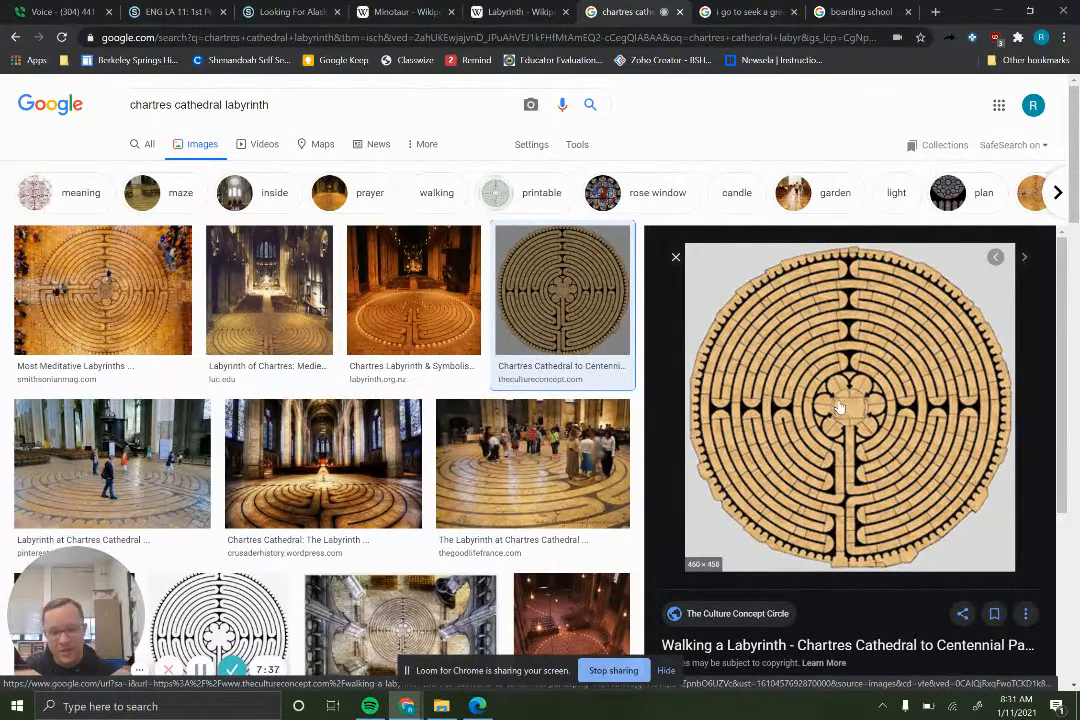
mouse_move(851, 420)
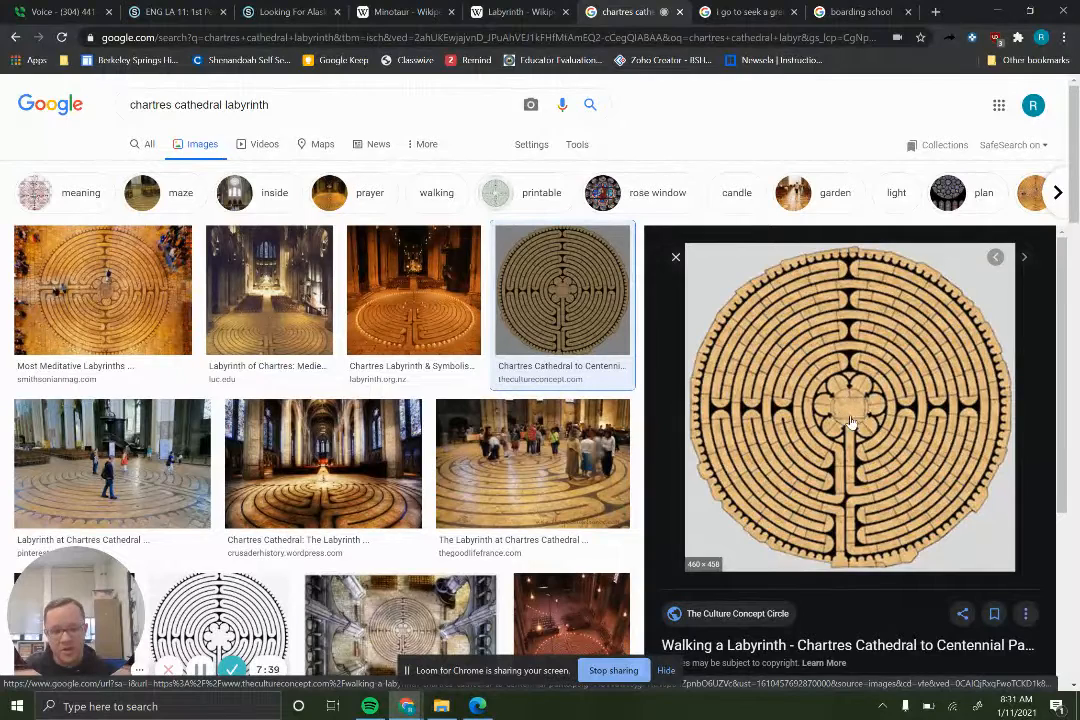
mouse_move(854, 391)
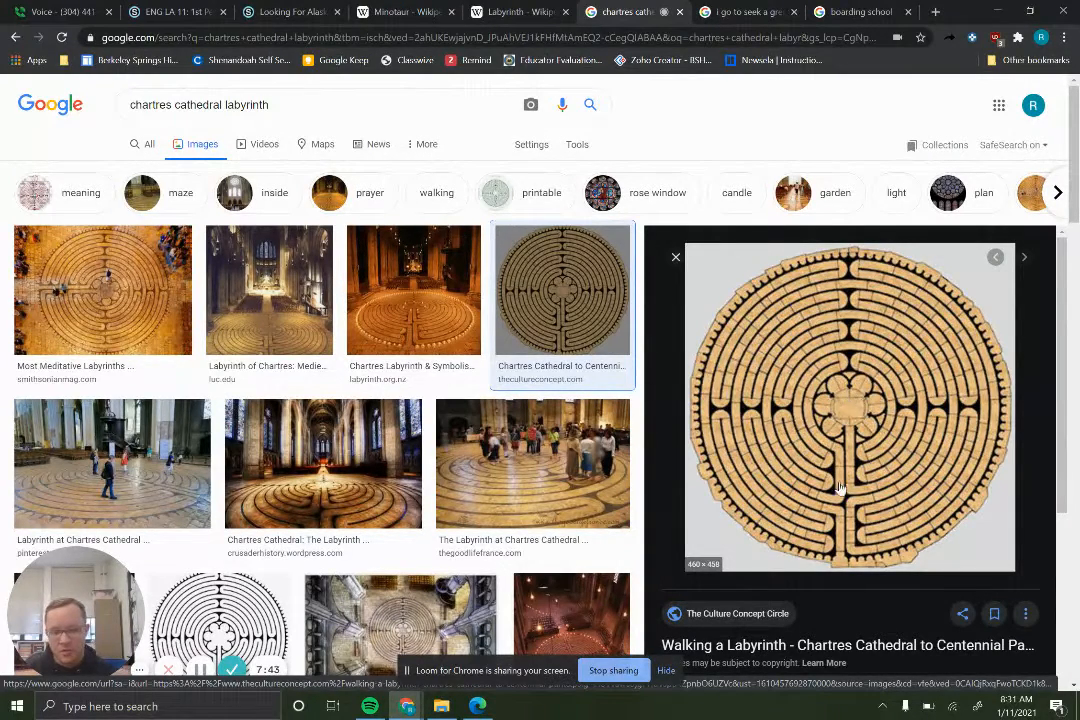
mouse_move(836, 549)
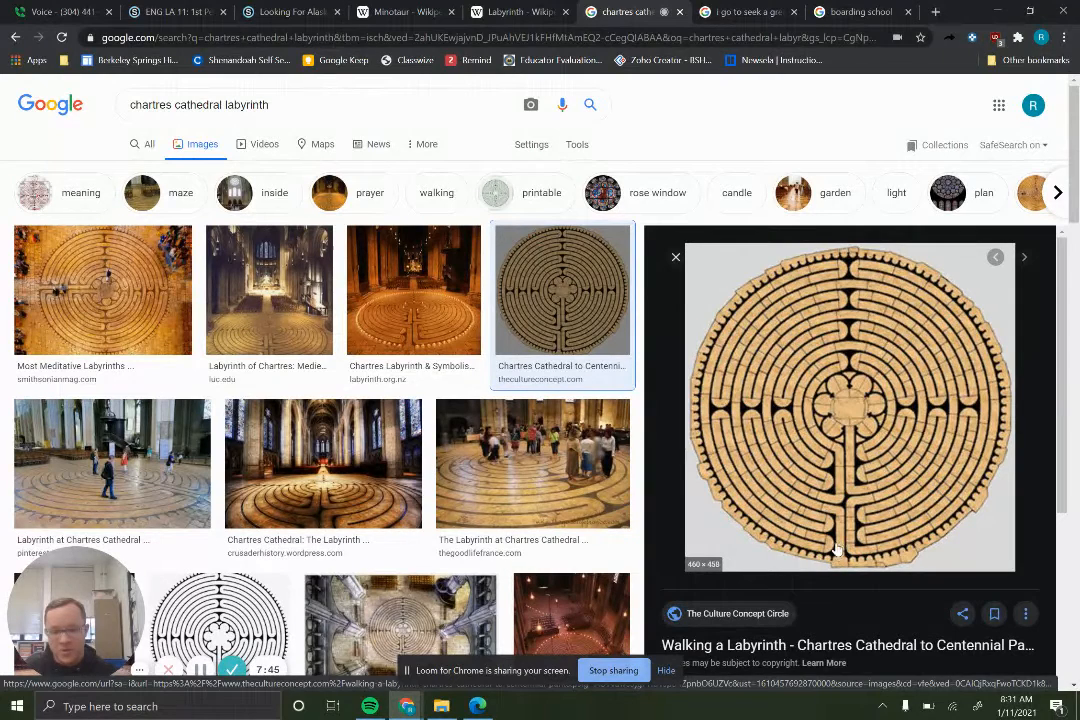
mouse_move(847, 418)
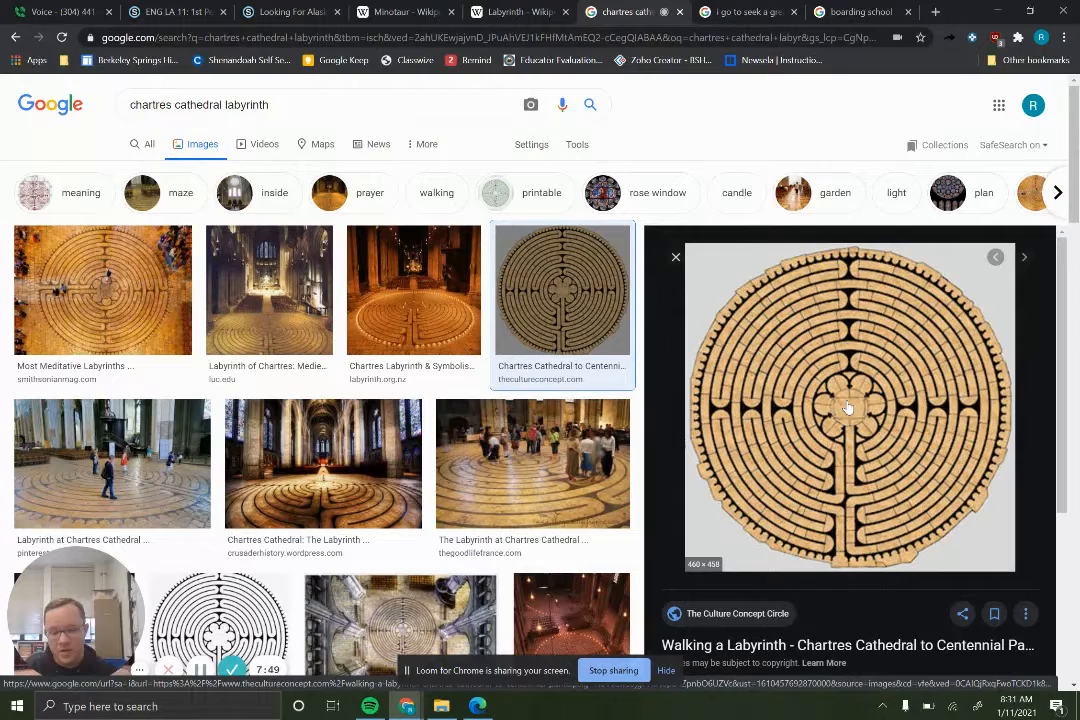
mouse_move(832, 558)
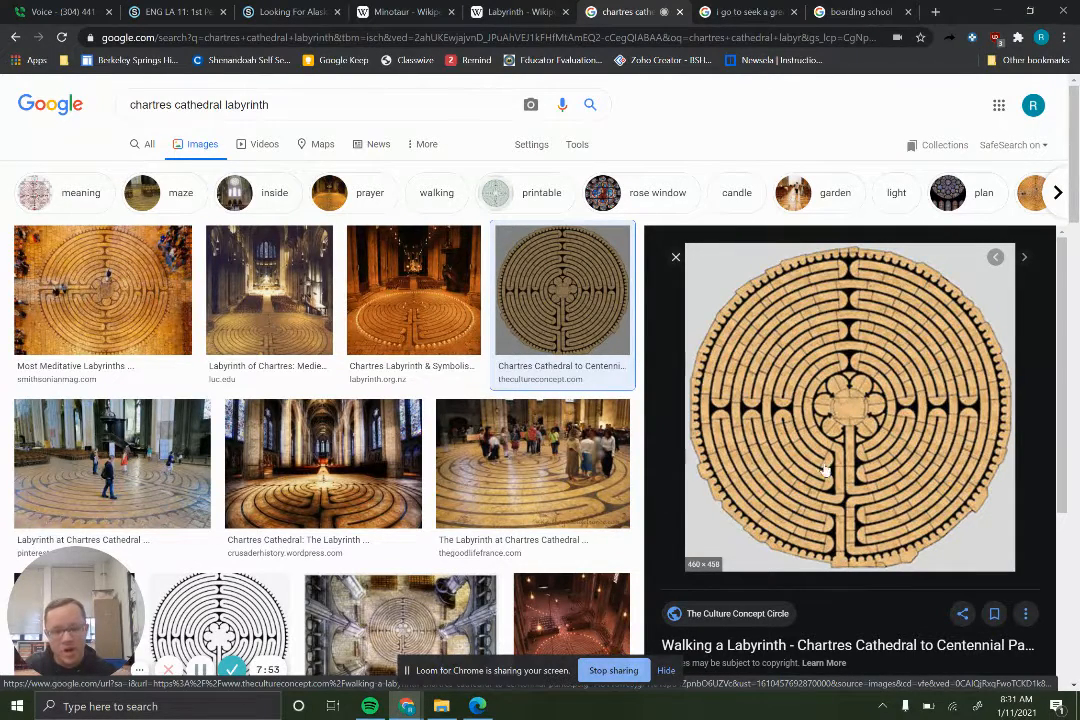
mouse_move(782, 417)
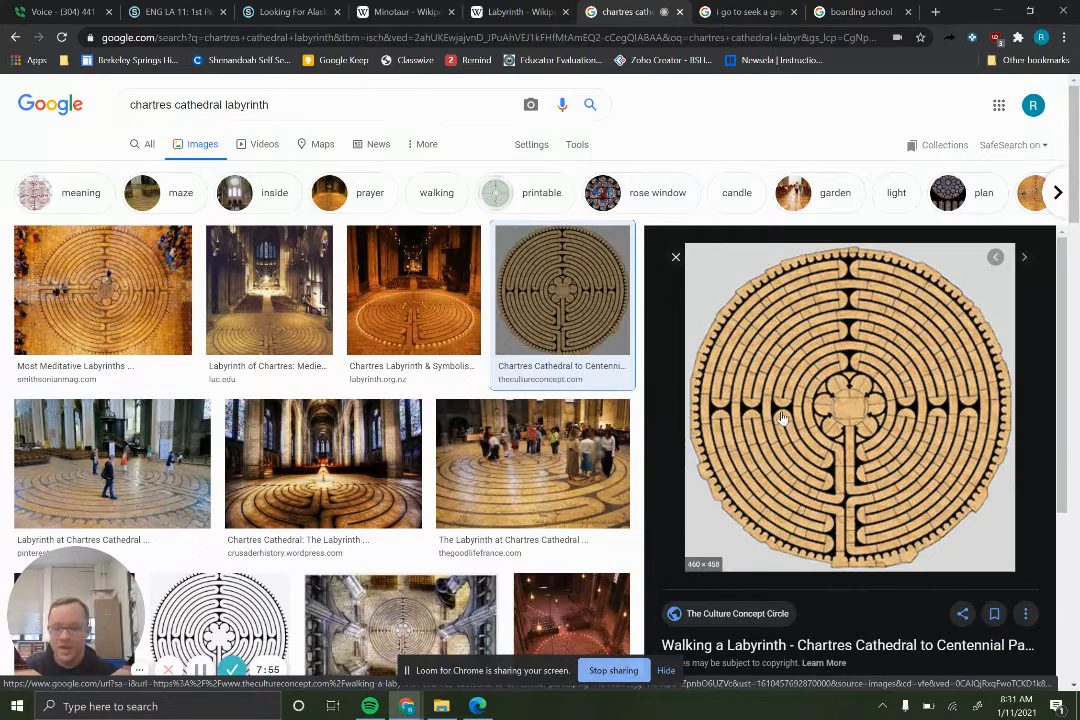
mouse_move(954, 551)
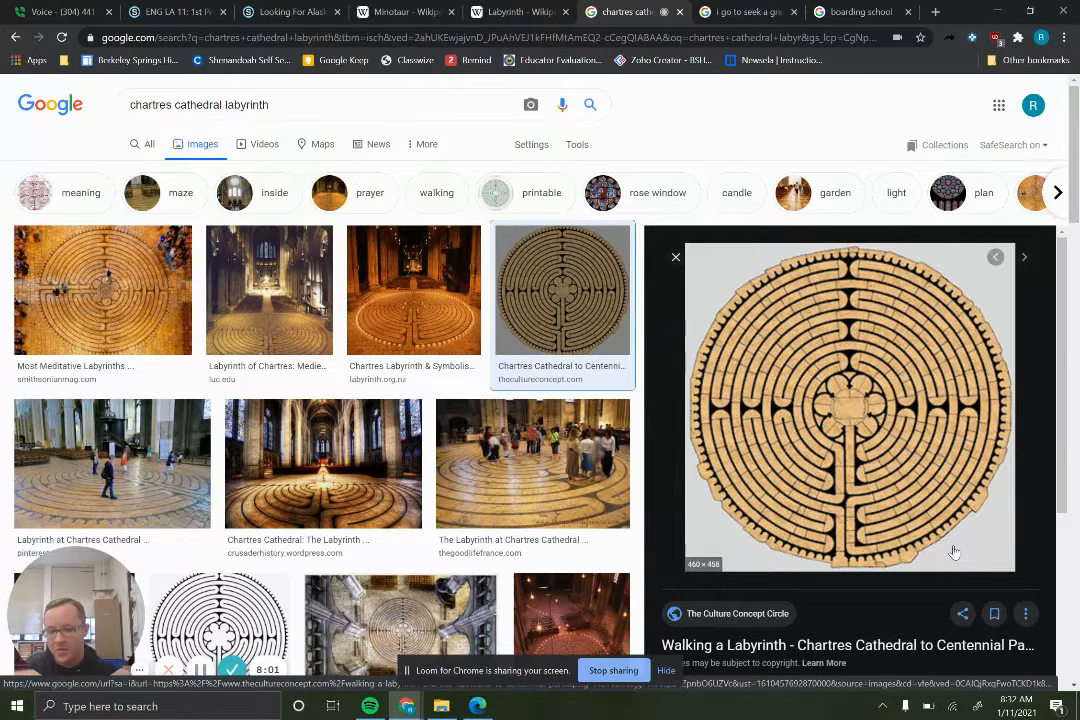
mouse_move(952, 295)
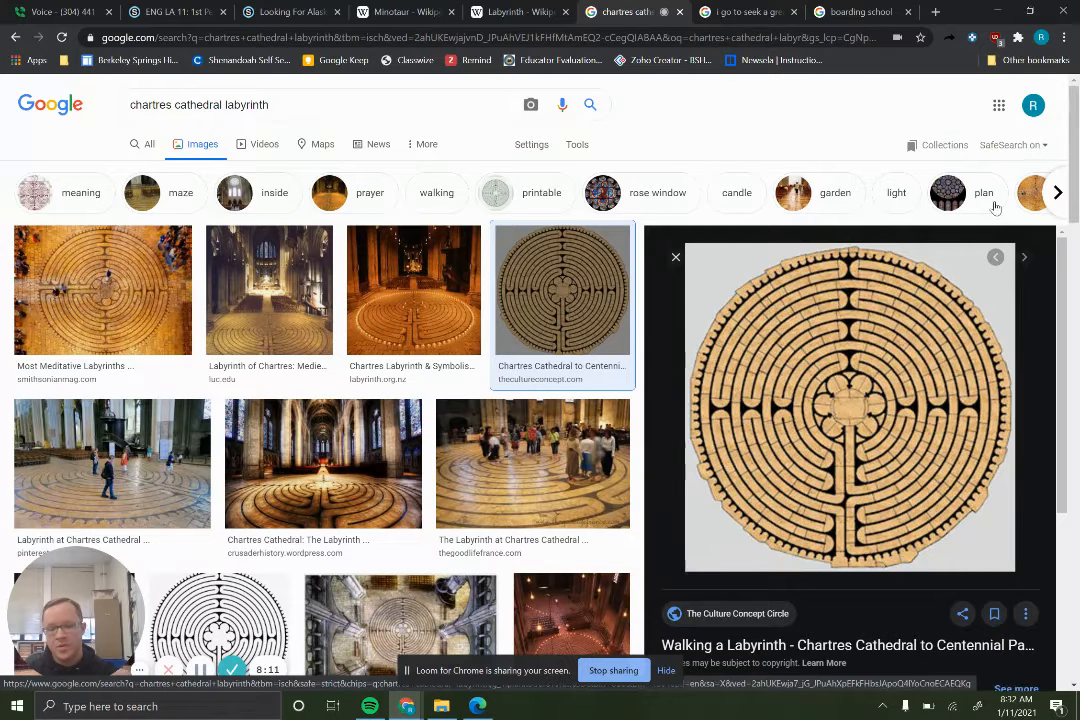
mouse_move(837, 556)
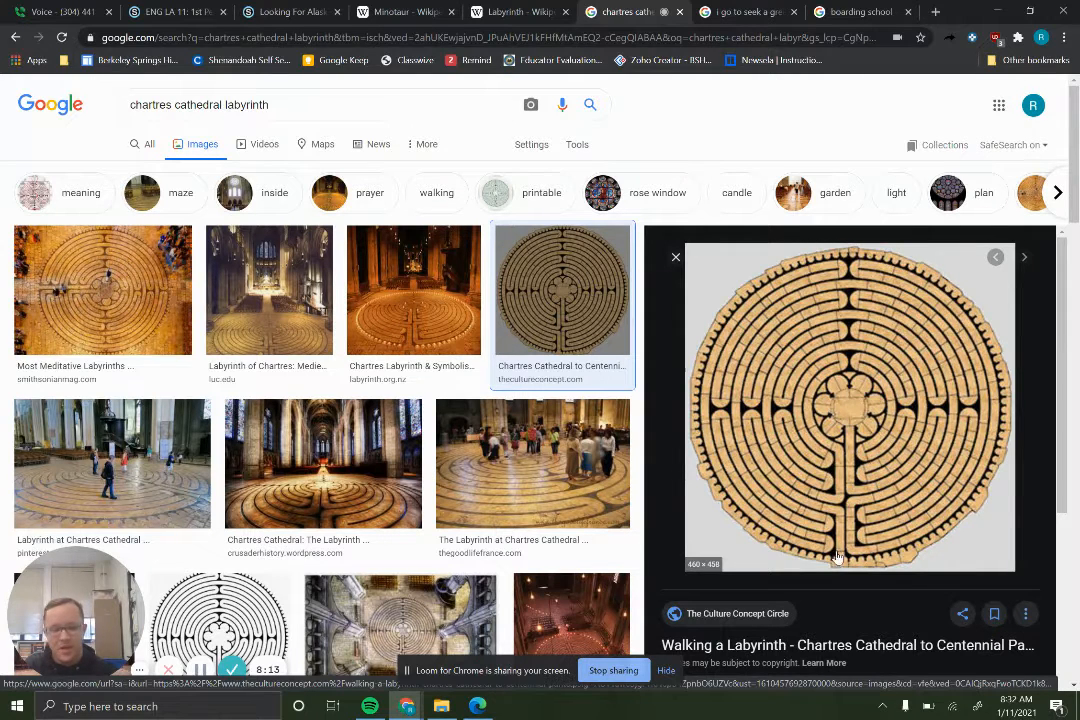
mouse_move(728, 440)
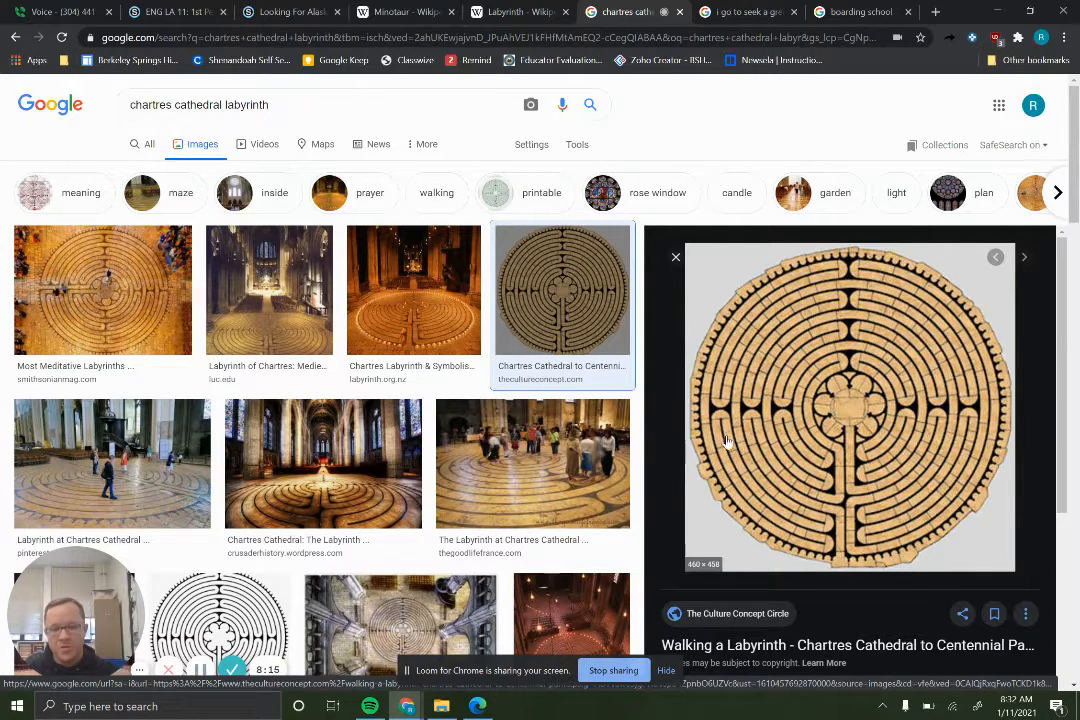
mouse_move(872, 480)
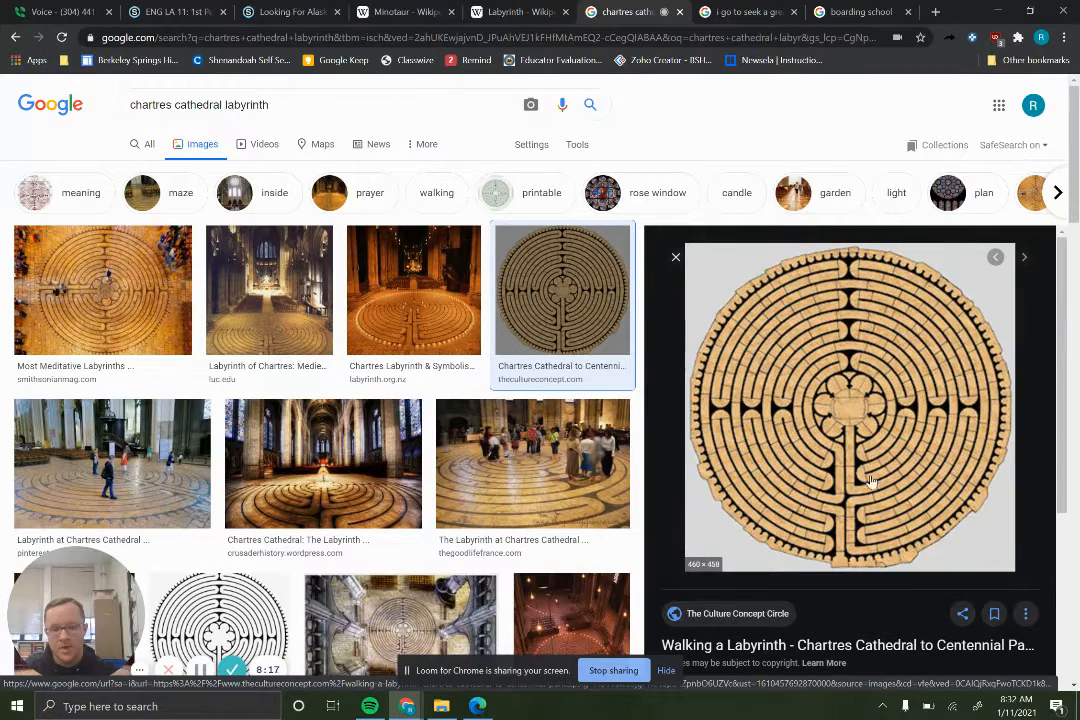
mouse_move(855, 505)
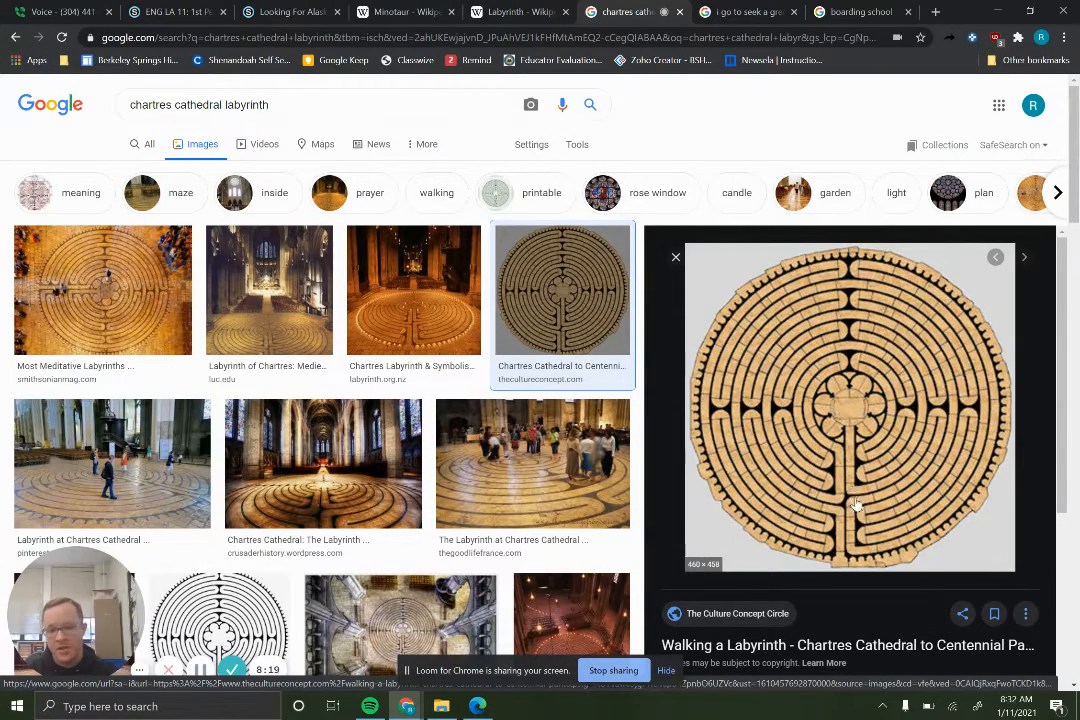
mouse_move(845, 438)
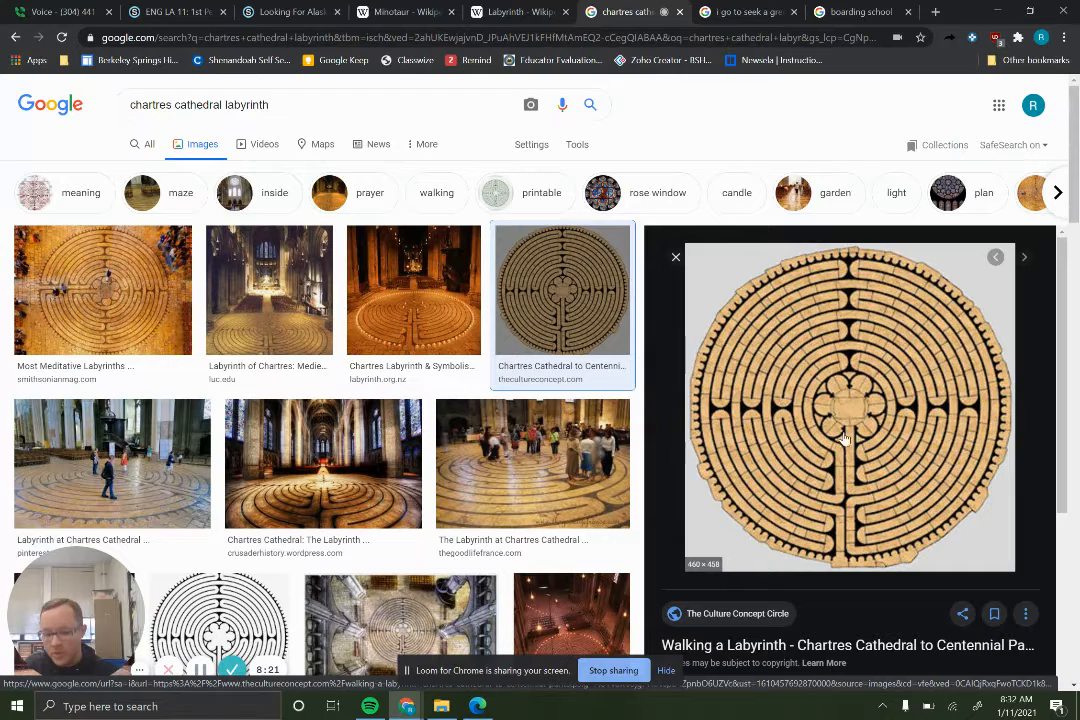
mouse_move(910, 438)
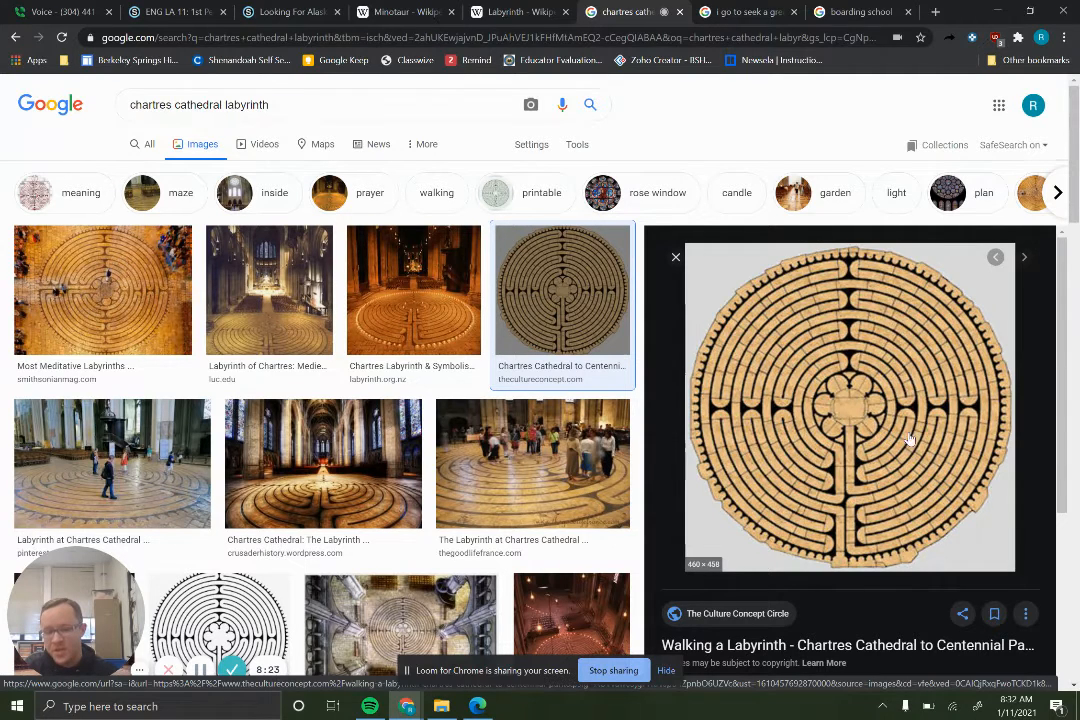